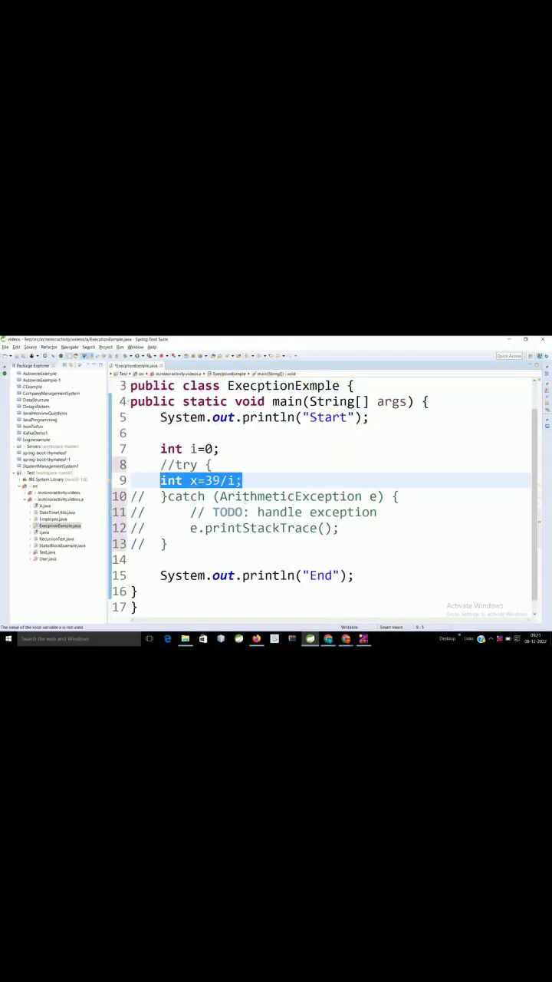
# - Comment out the ArithmeticException catch line, then highlight 'Start' in the console output
pyautogui.doubleClick(290, 496)
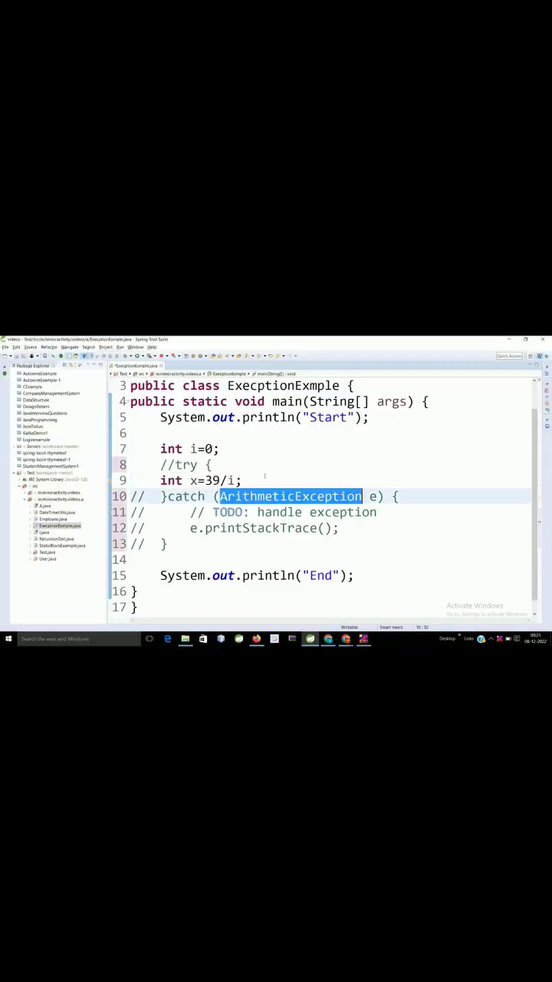
pyautogui.write('// ArithmeticException')
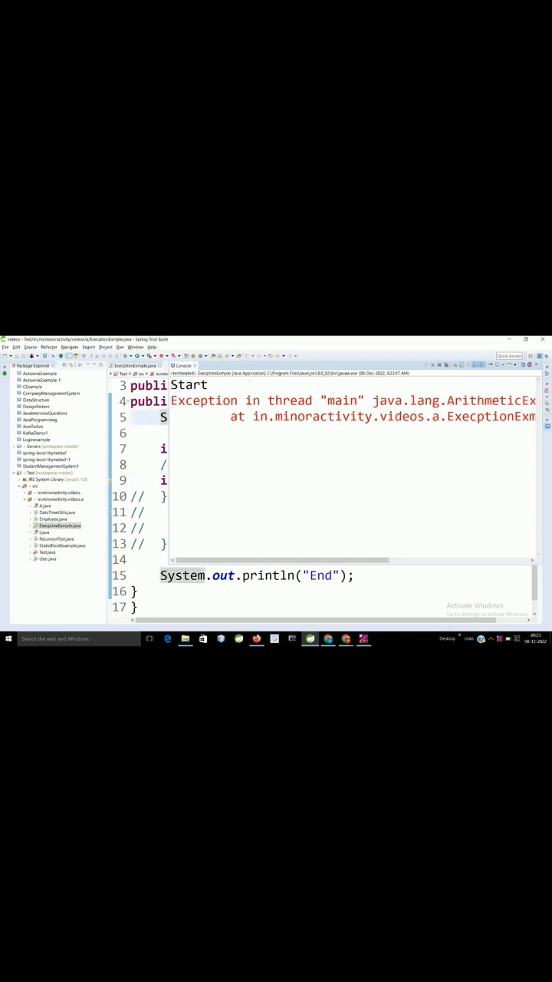
pyautogui.doubleClick(188, 385)
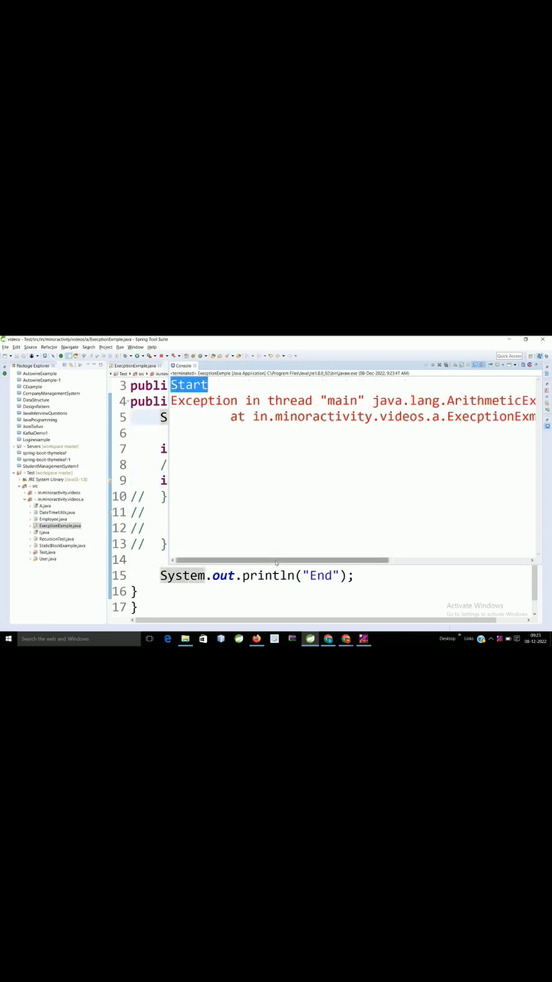